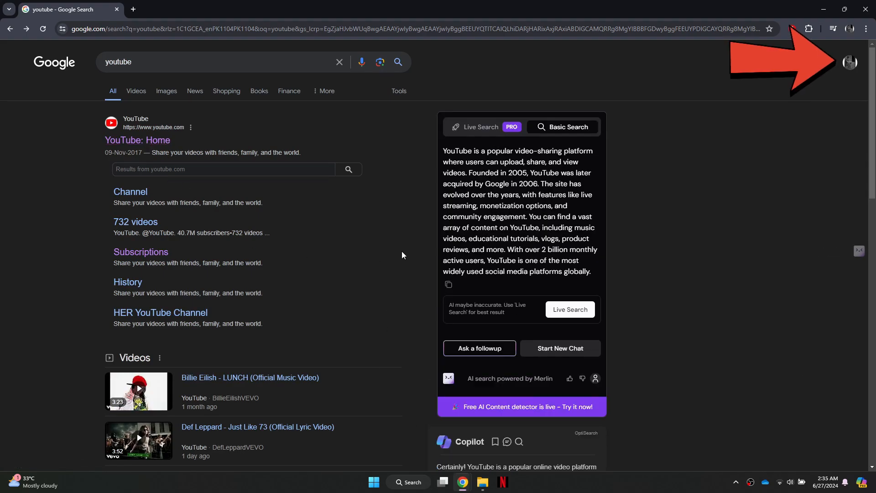
- Open More settings from the profile avatar menu on the 'youtube' results page
click(849, 62)
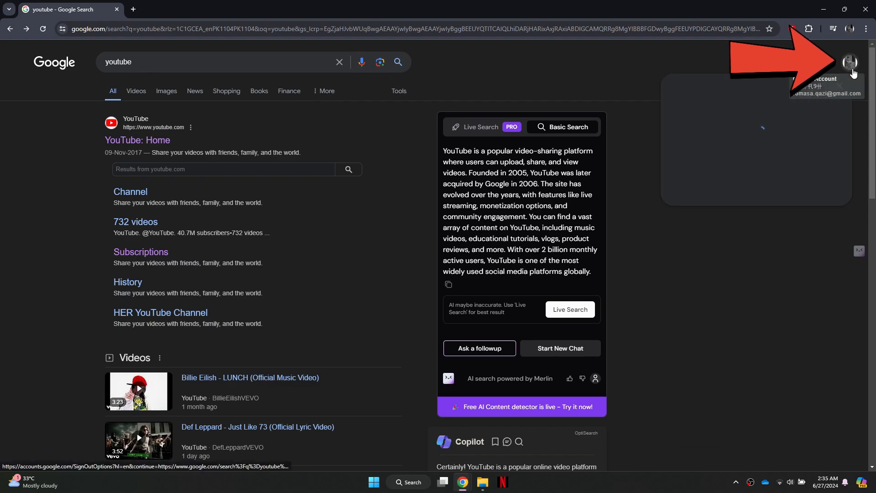
click(849, 62)
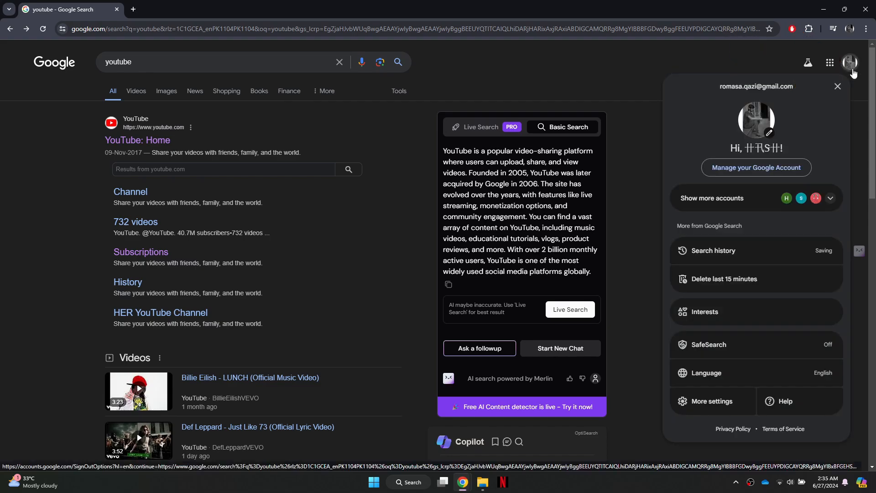
click(712, 401)
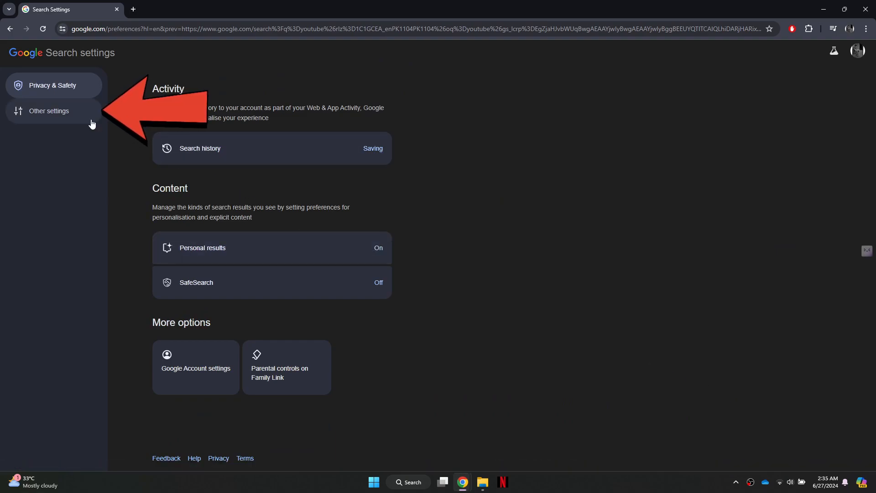
- Under Other settings, switch off 'Results in a new window'
click(49, 110)
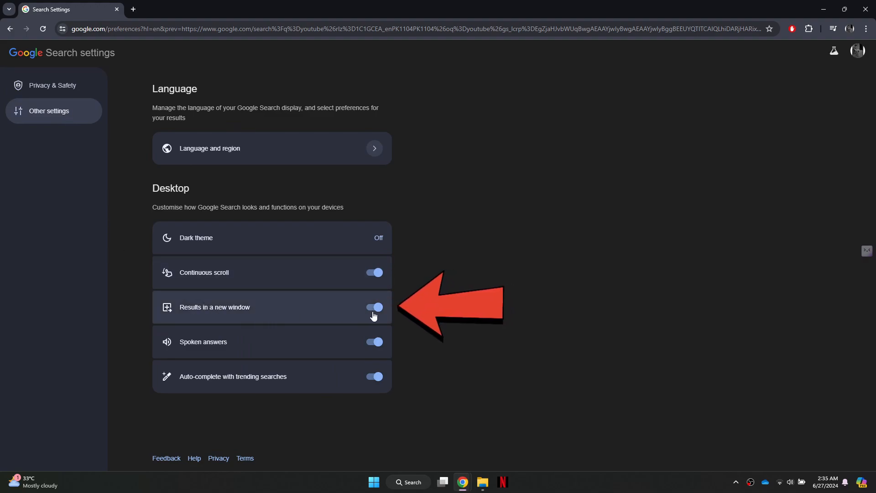
click(374, 306)
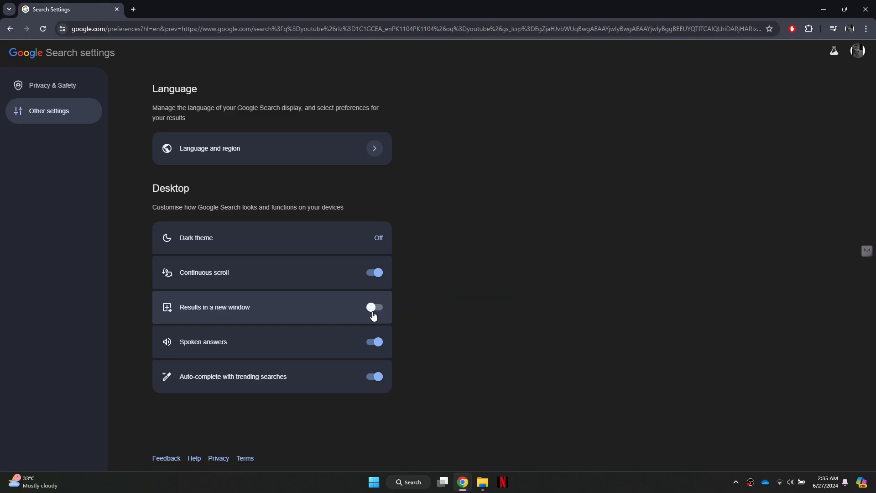